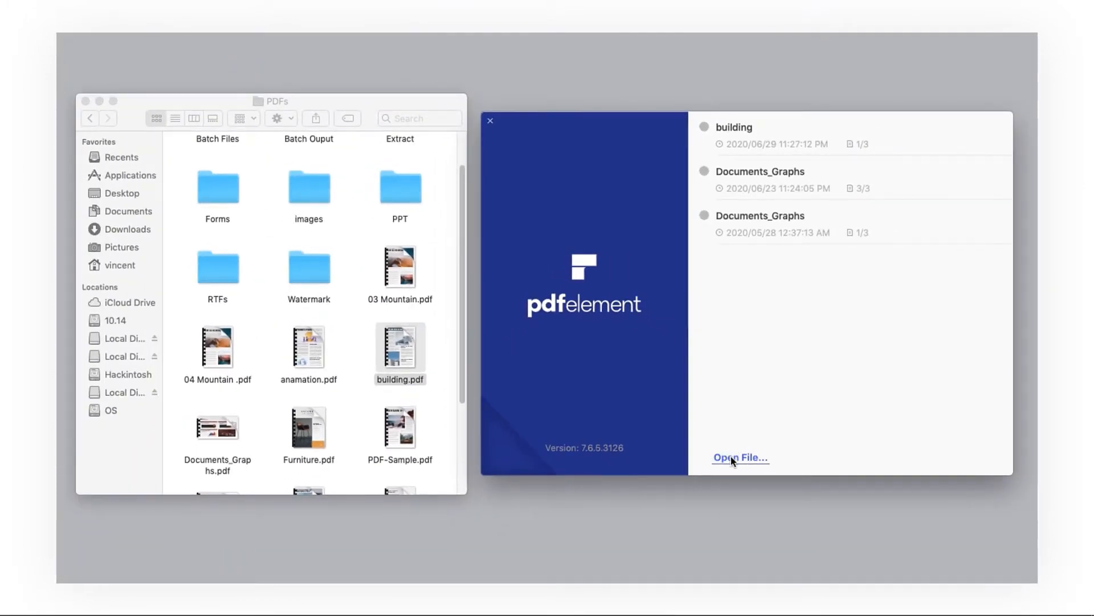
- Drag building.pdf from Finder onto the PDFelement welcome window to open it
left_click_drag(401, 353, 735, 310)
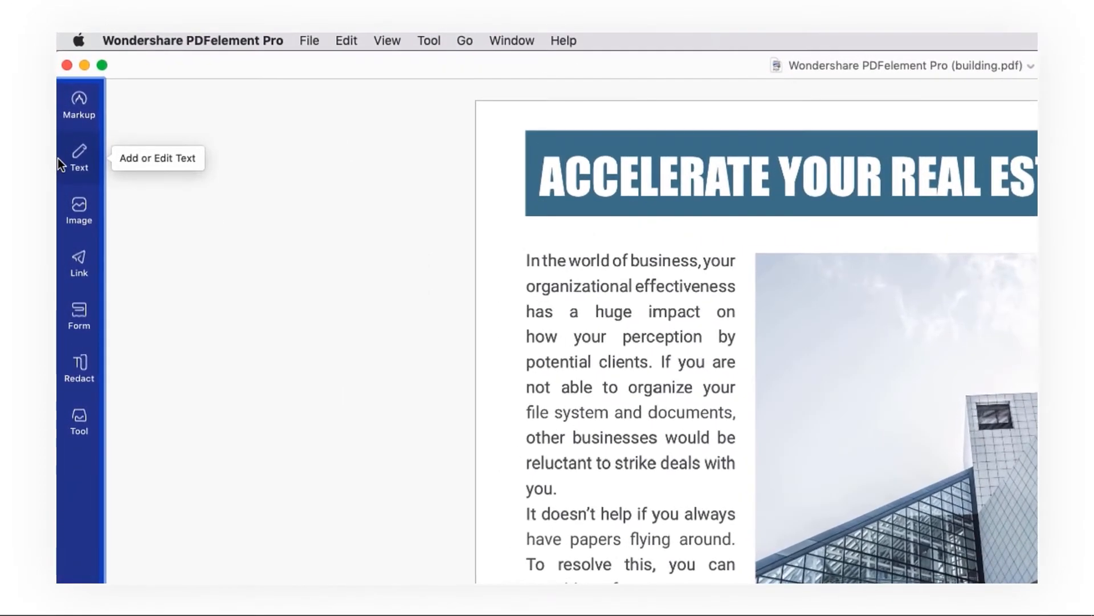
- Replace YOUR with THE so the headline reads 'ACCELERATE THE REAL ESTATE DEALS'
left_click(79, 158)
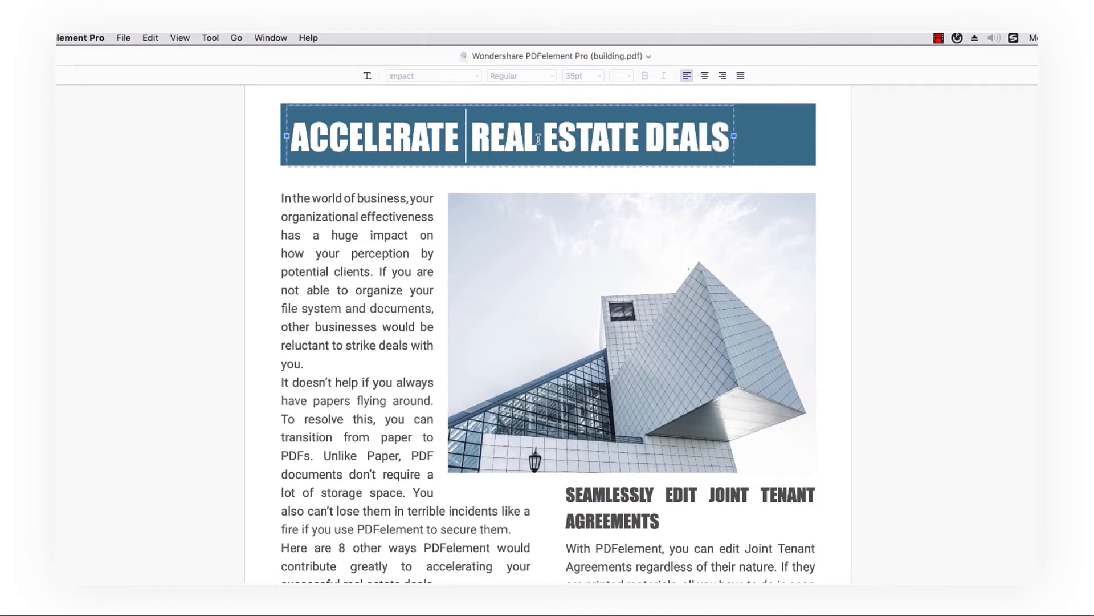
type("THE")
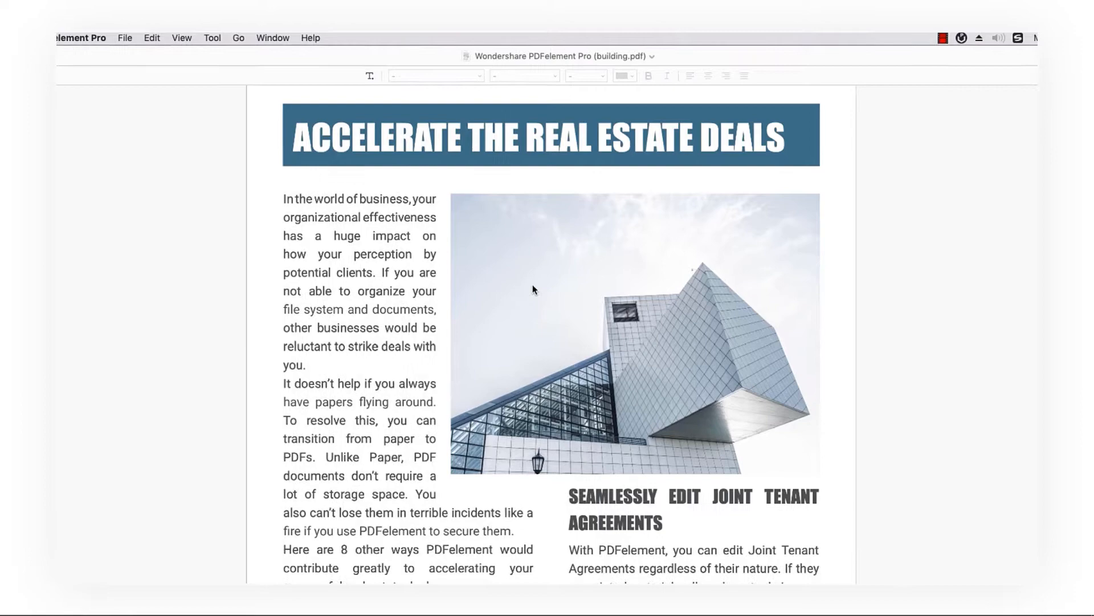
left_click(308, 40)
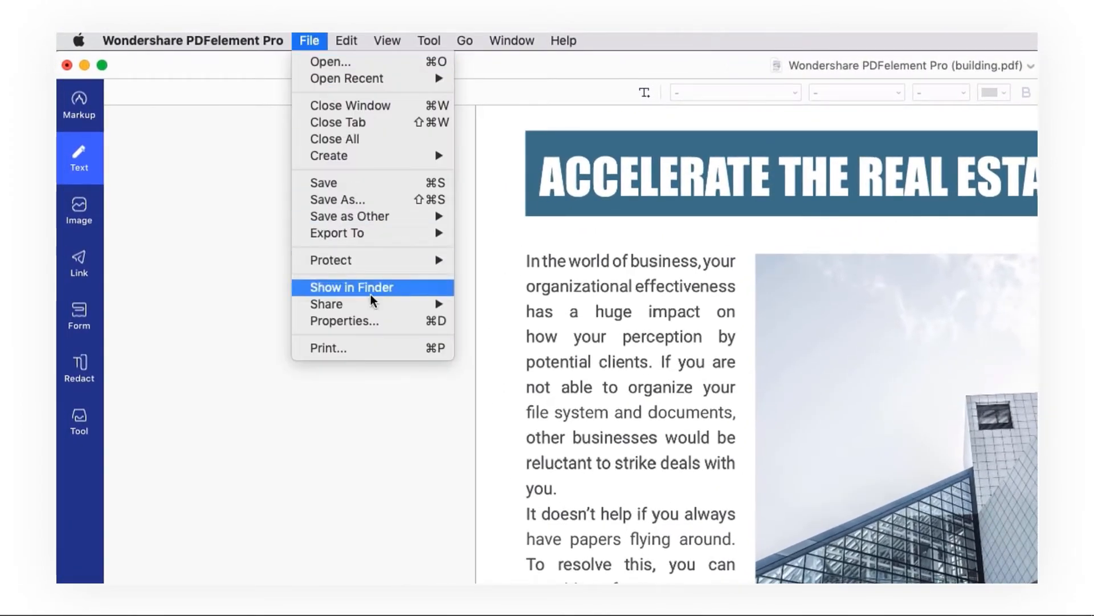
- Bring up Print for the brochure and choose Open PDF in iBooks from the PDF dropdown
left_click(329, 348)
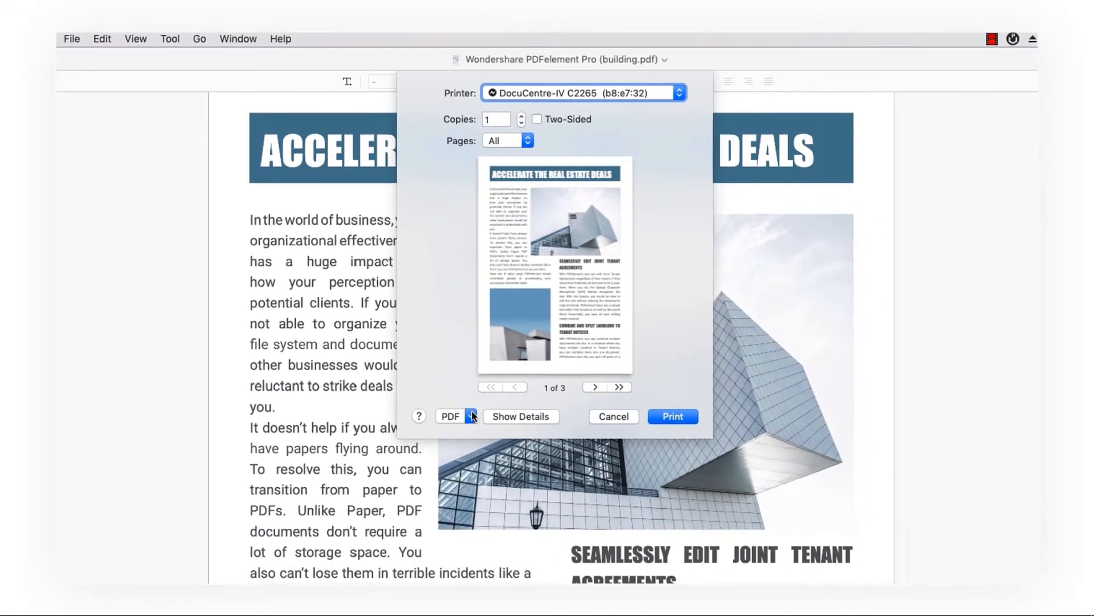
left_click(456, 416)
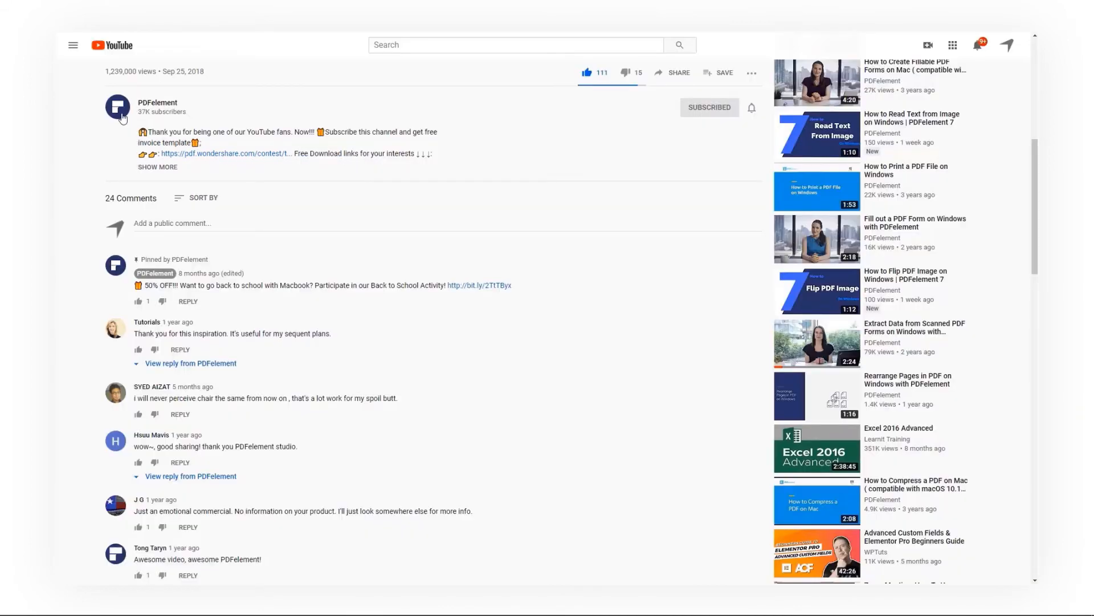
- Go to the PDFelement channel page from the video's channel avatar
left_click(157, 103)
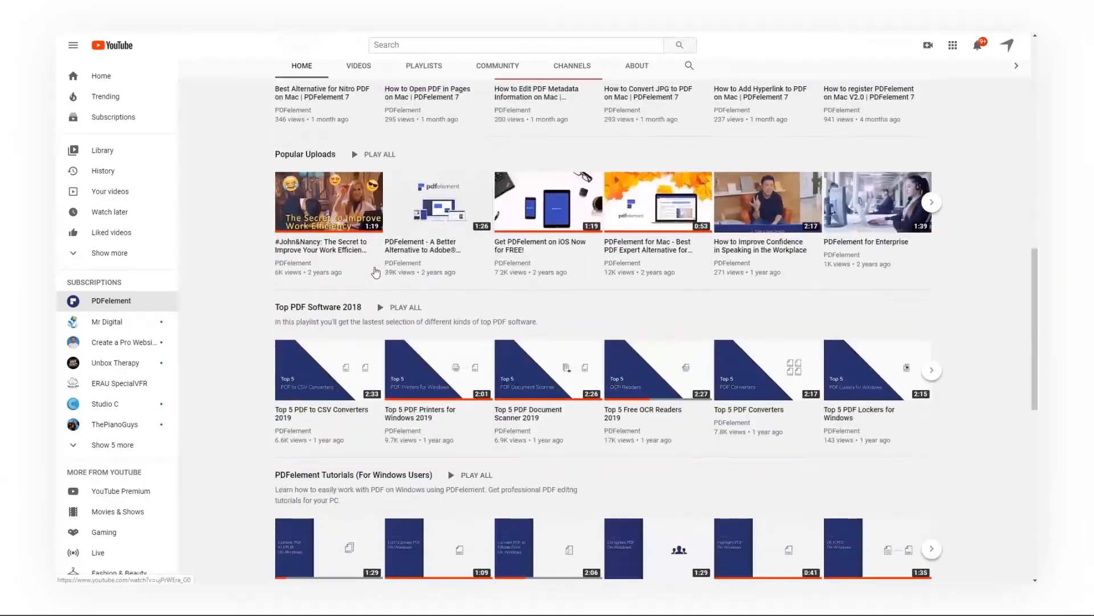